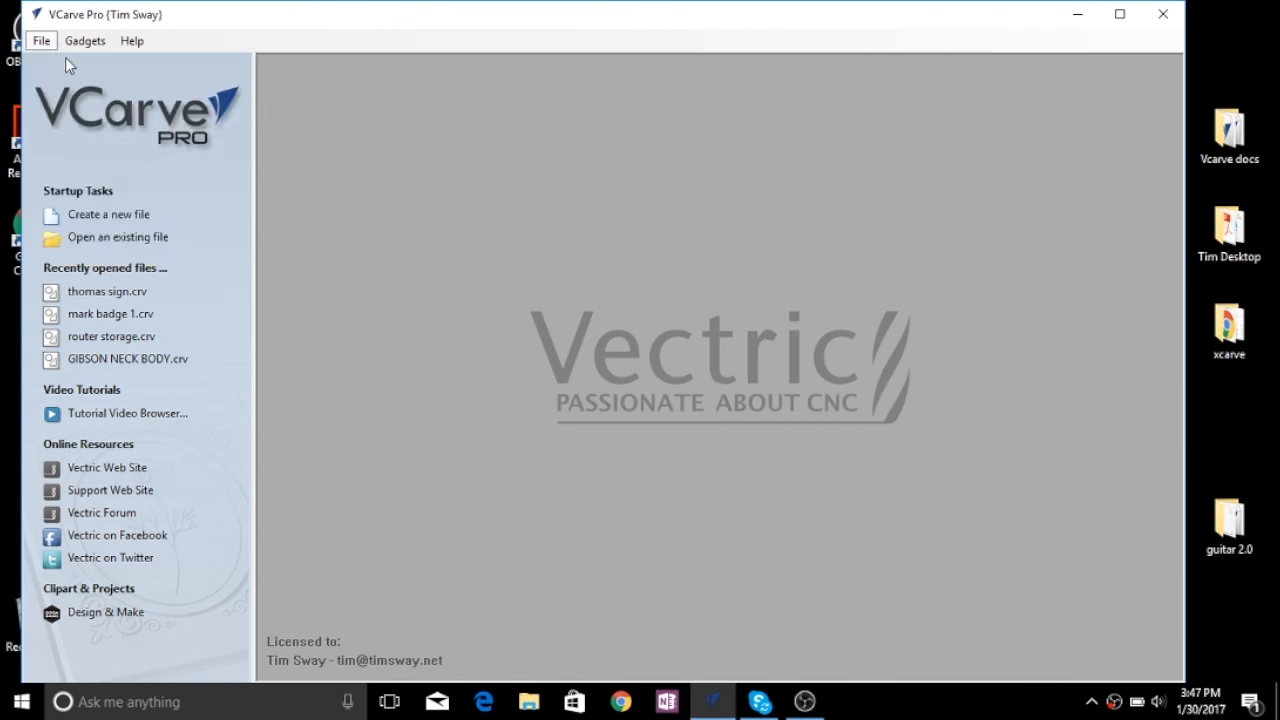
# Step: Create a new job with a 30 by 30 inch board and confirm the Job Setup
pyautogui.click(108, 214)
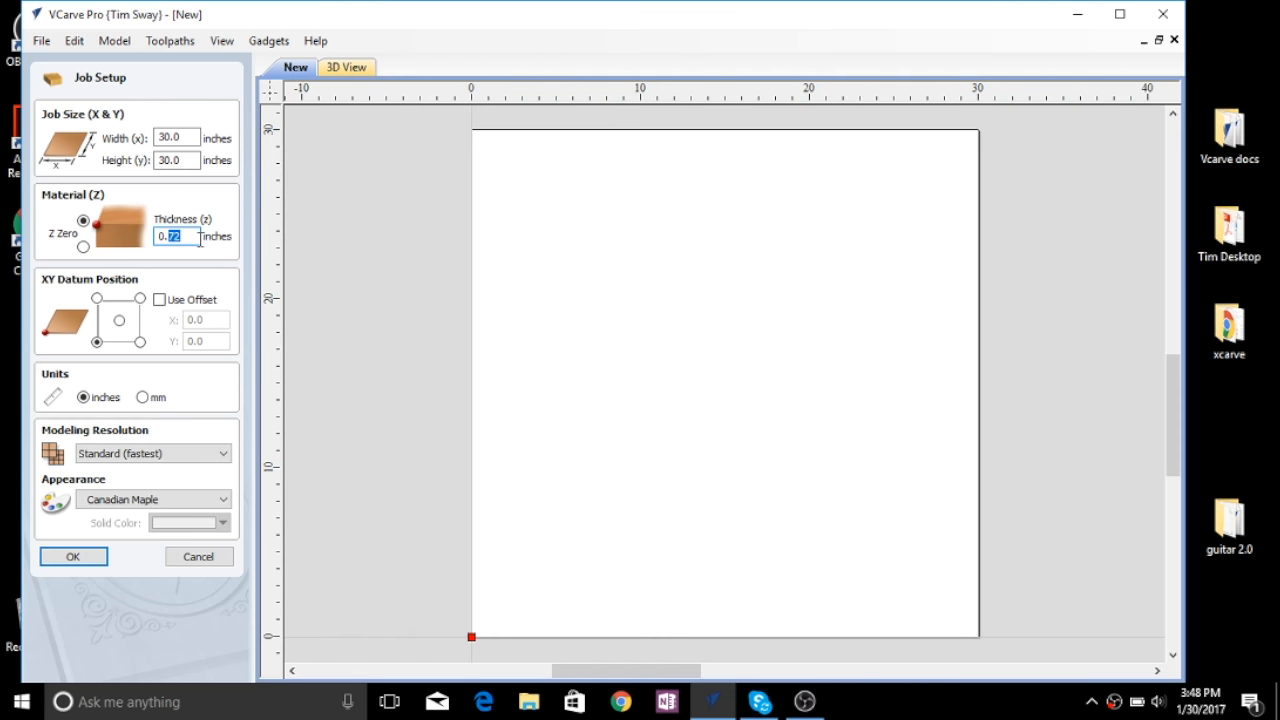
pyautogui.click(72, 556)
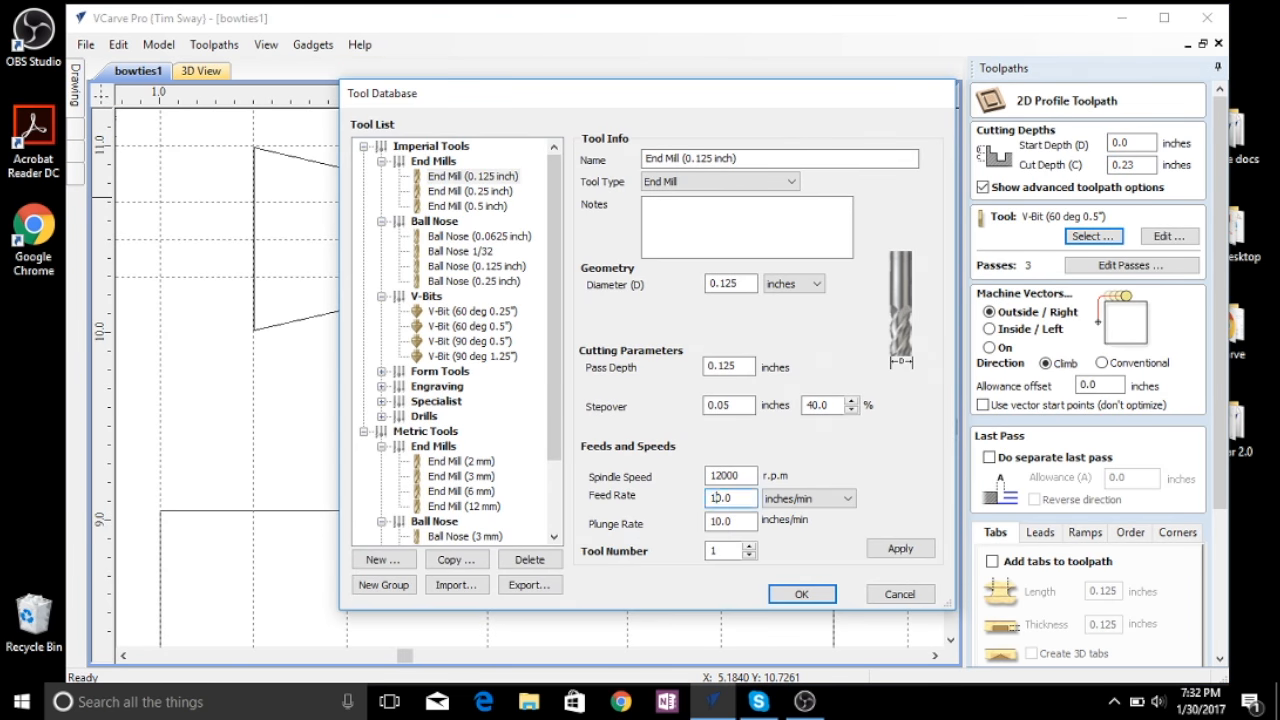
# Step: Choose the end mill for the profile cut in the Tool Database
pyautogui.click(800, 594)
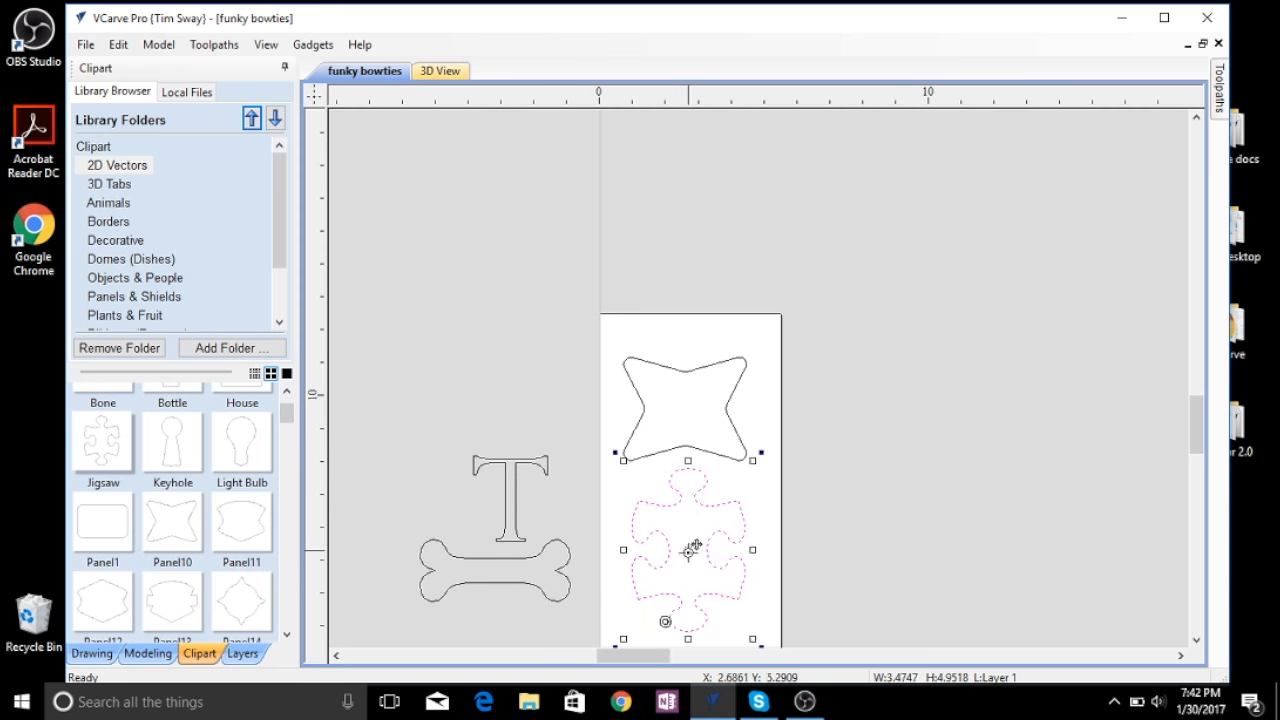
# Step: Adjust the butterfly key curves with Node Editing near the puzzle-piece shape
pyautogui.click(92, 652)
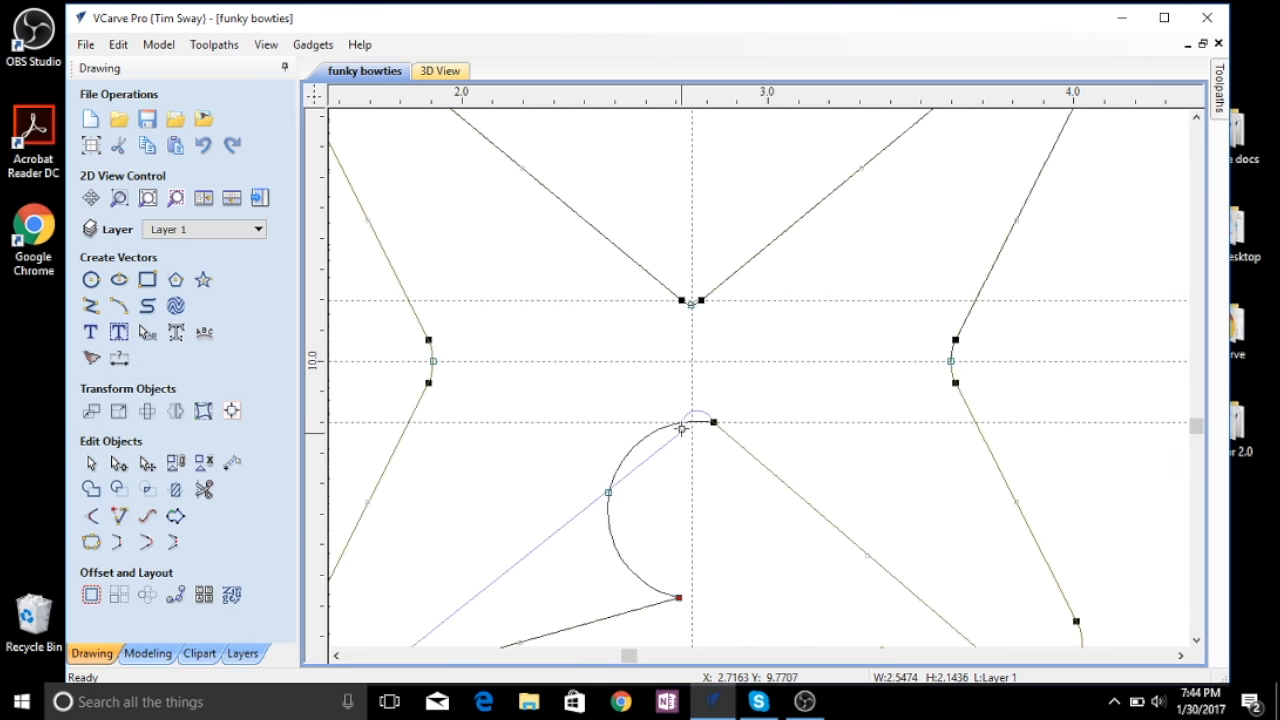
pyautogui.scroll(3)
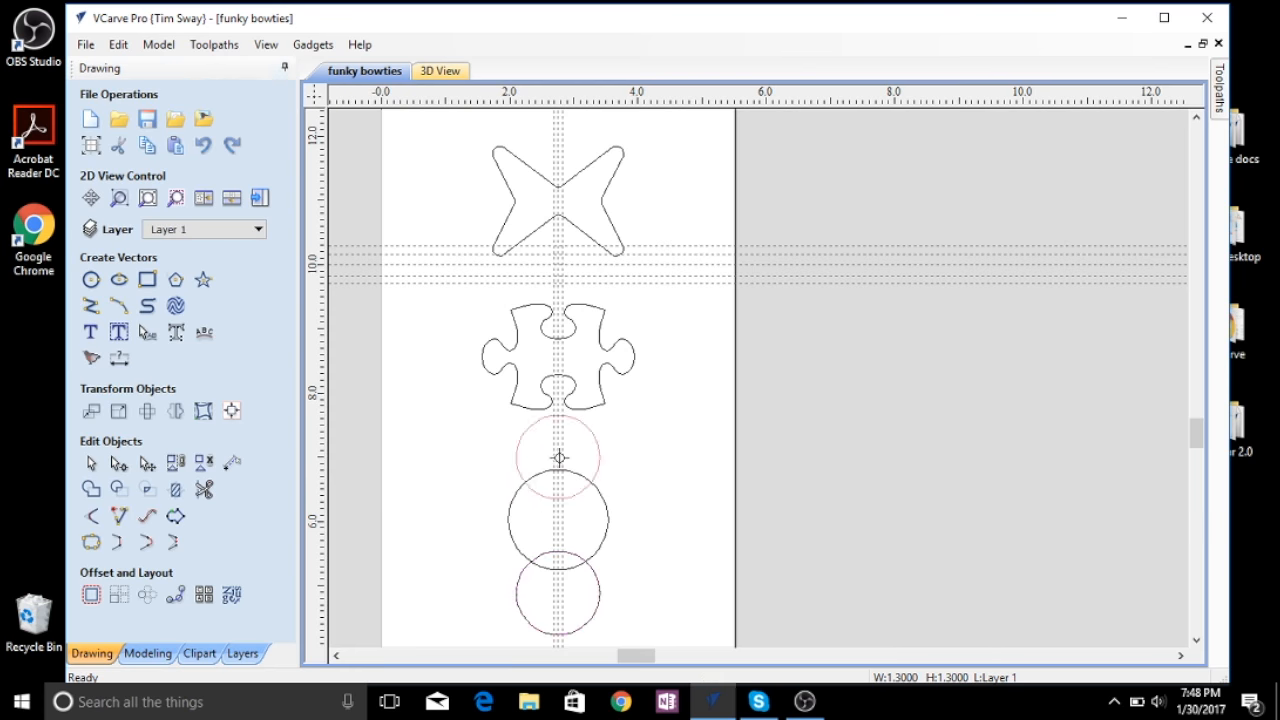
# Step: Apply the circle's new diameter and preview the selected profile toolpath cutting the Beech Dark board
pyautogui.click(90, 280)
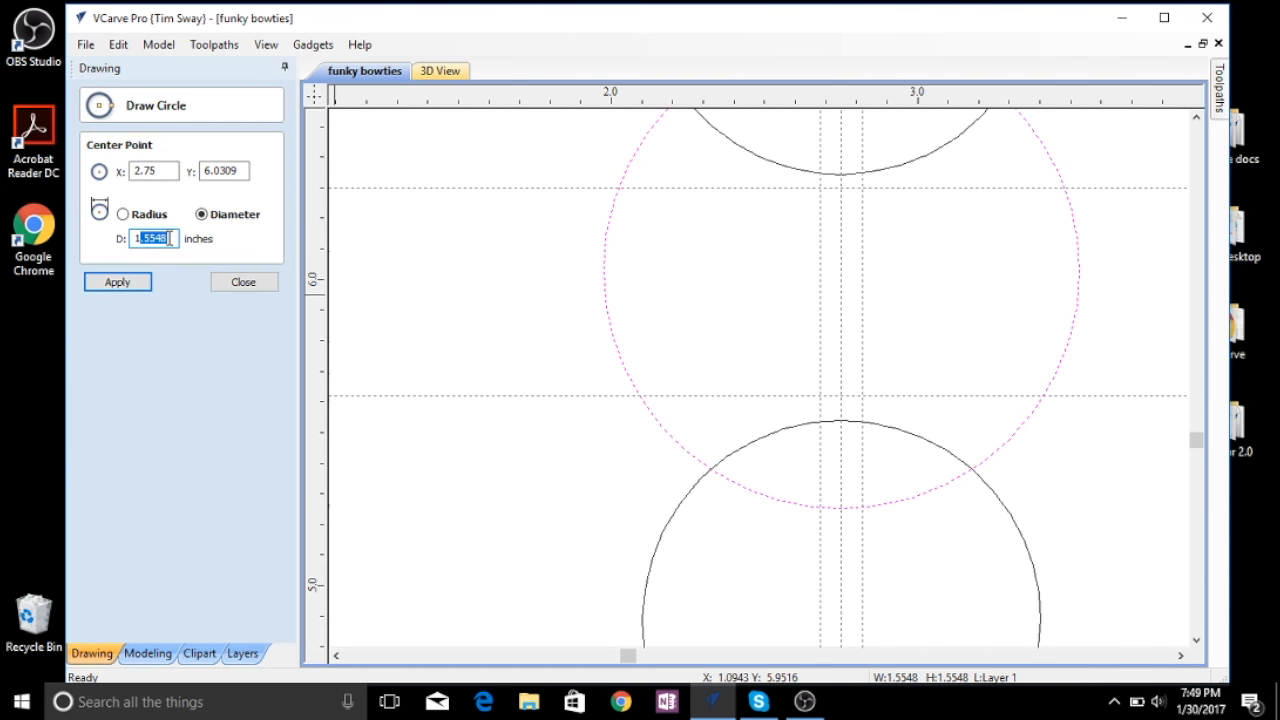
pyautogui.click(244, 280)
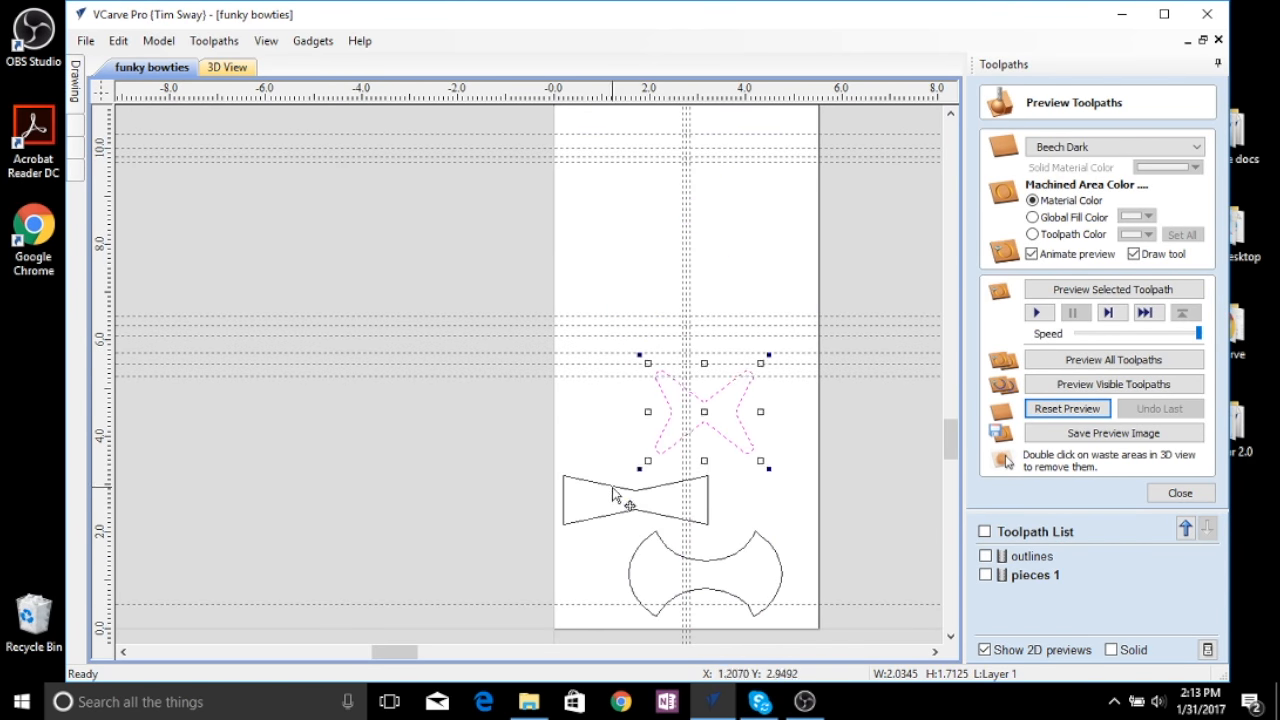
pyautogui.click(1112, 288)
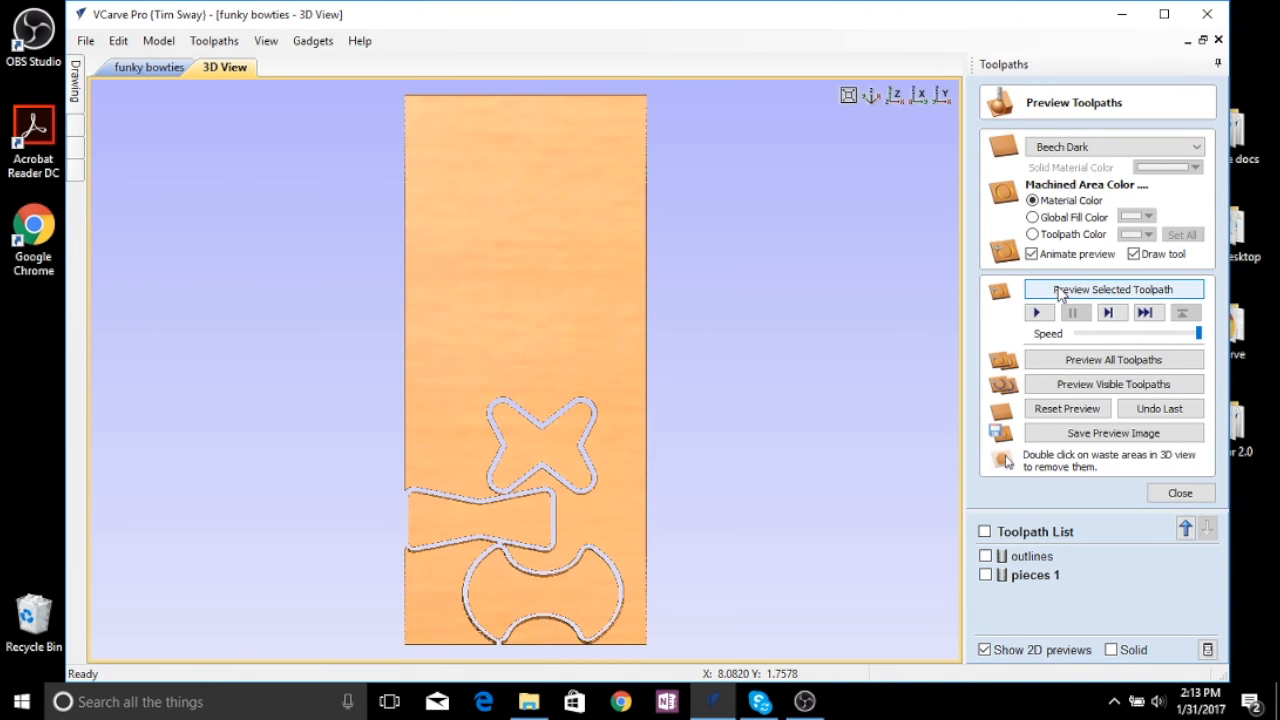